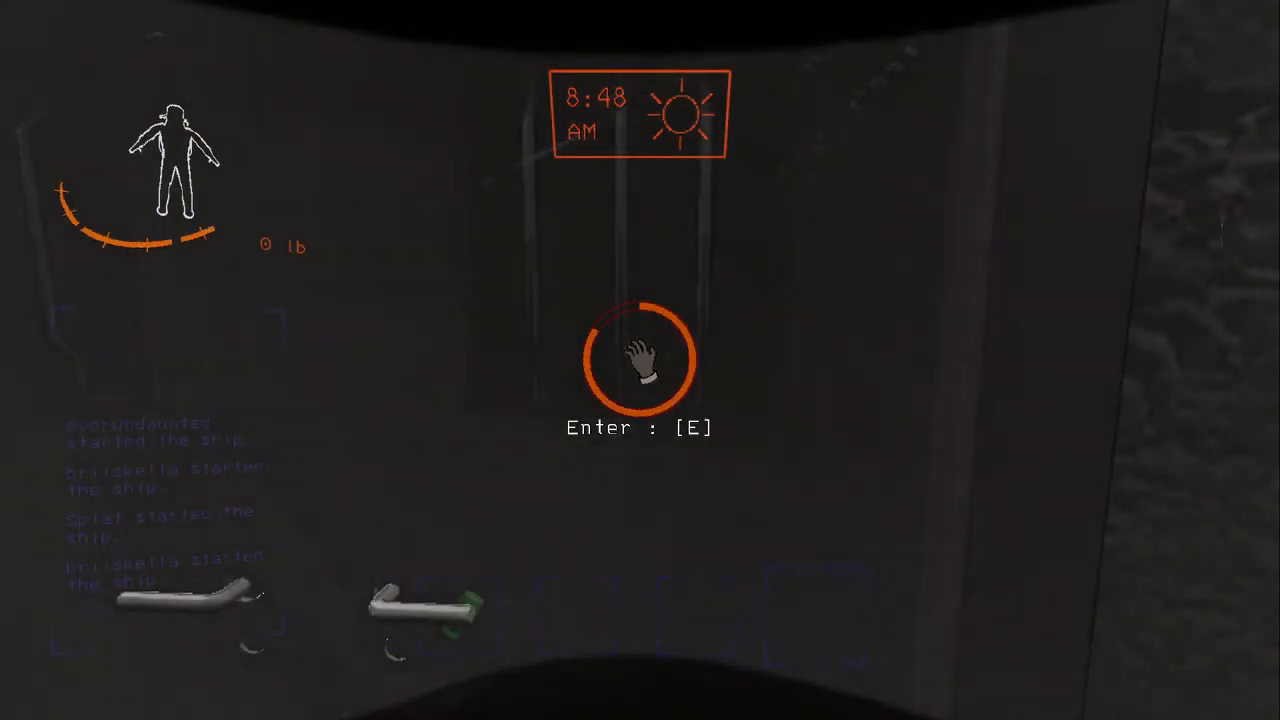
{"action": "key", "text": "e"}
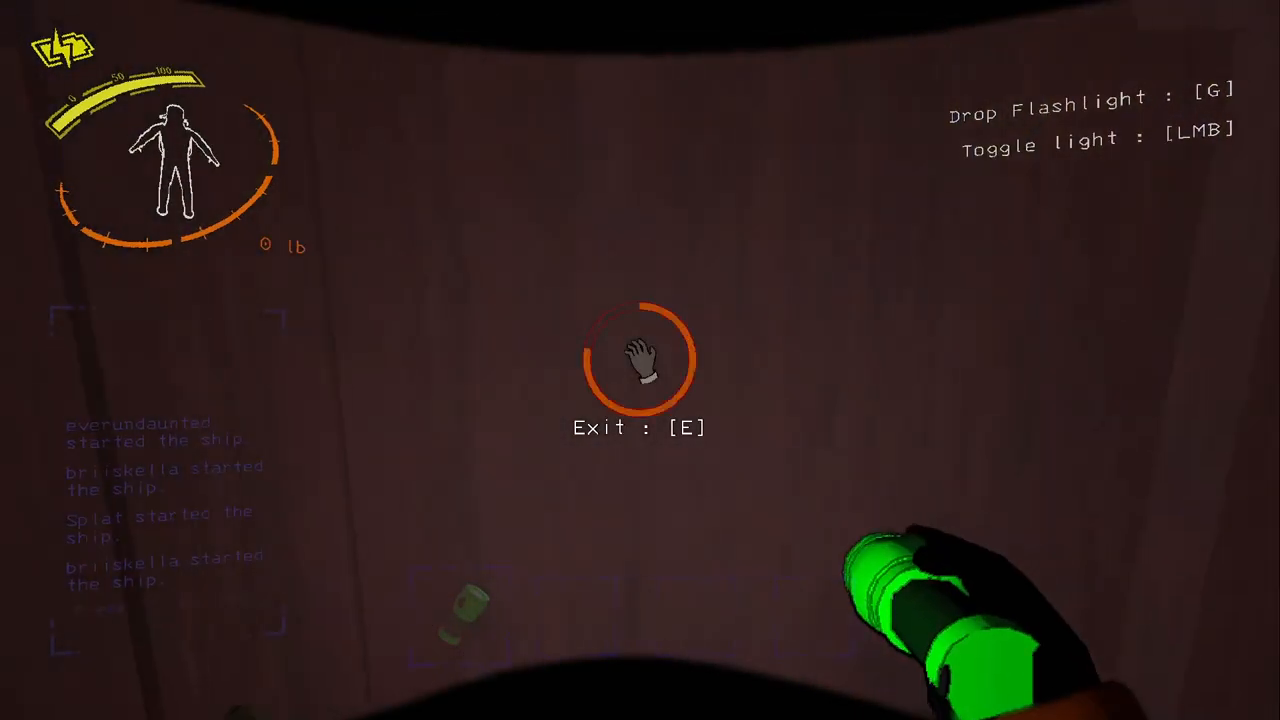
{"action": "key", "text": "e"}
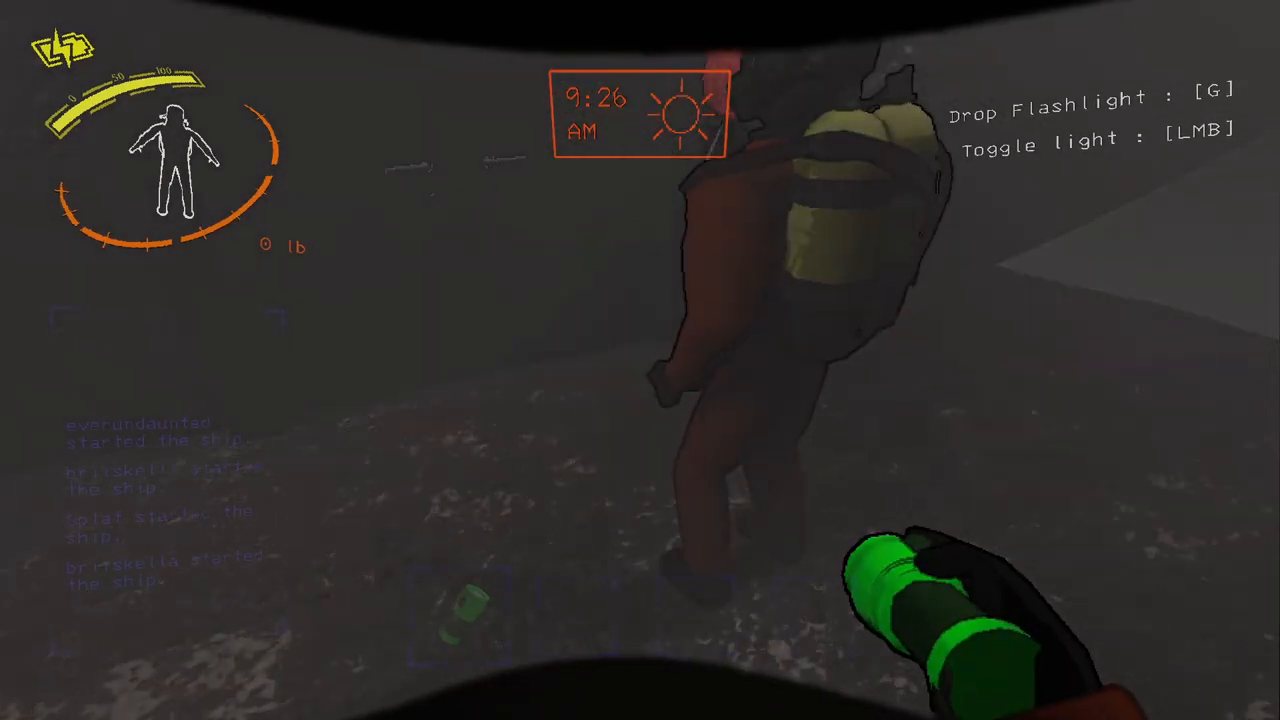
{"action": "mouse_move", "coordinate": [640, 360]}
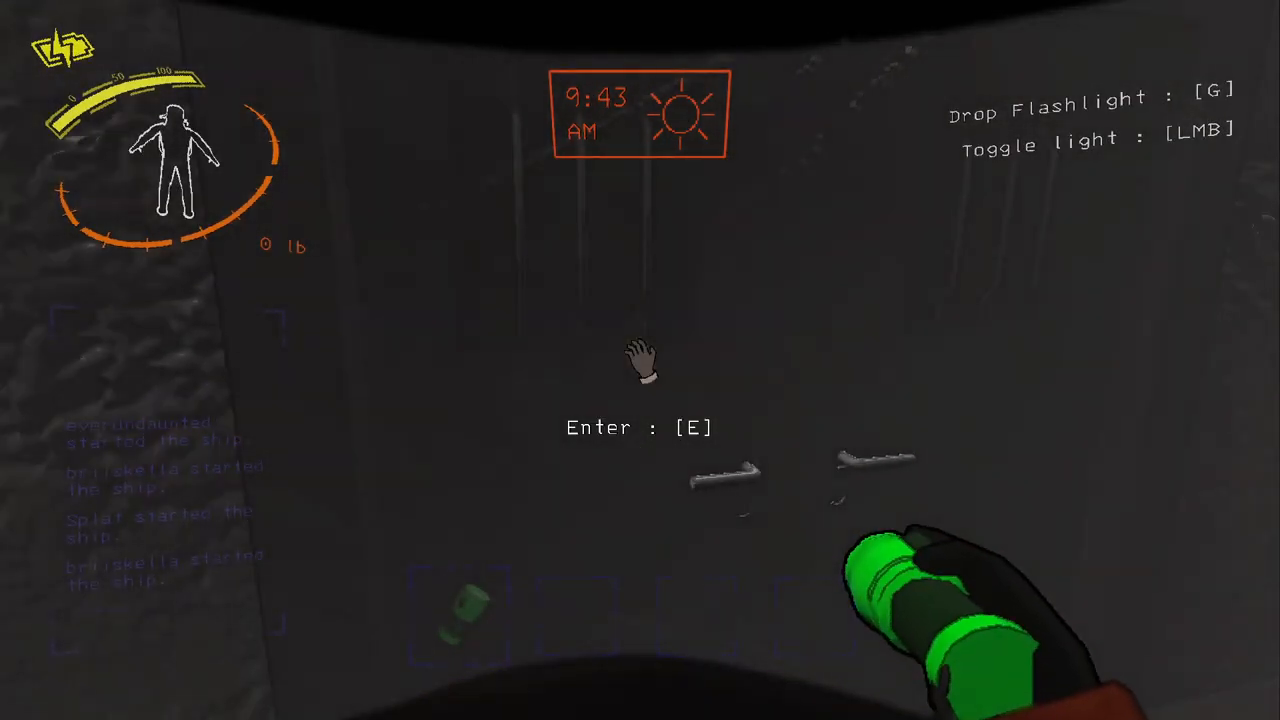
{"action": "key", "text": "e"}
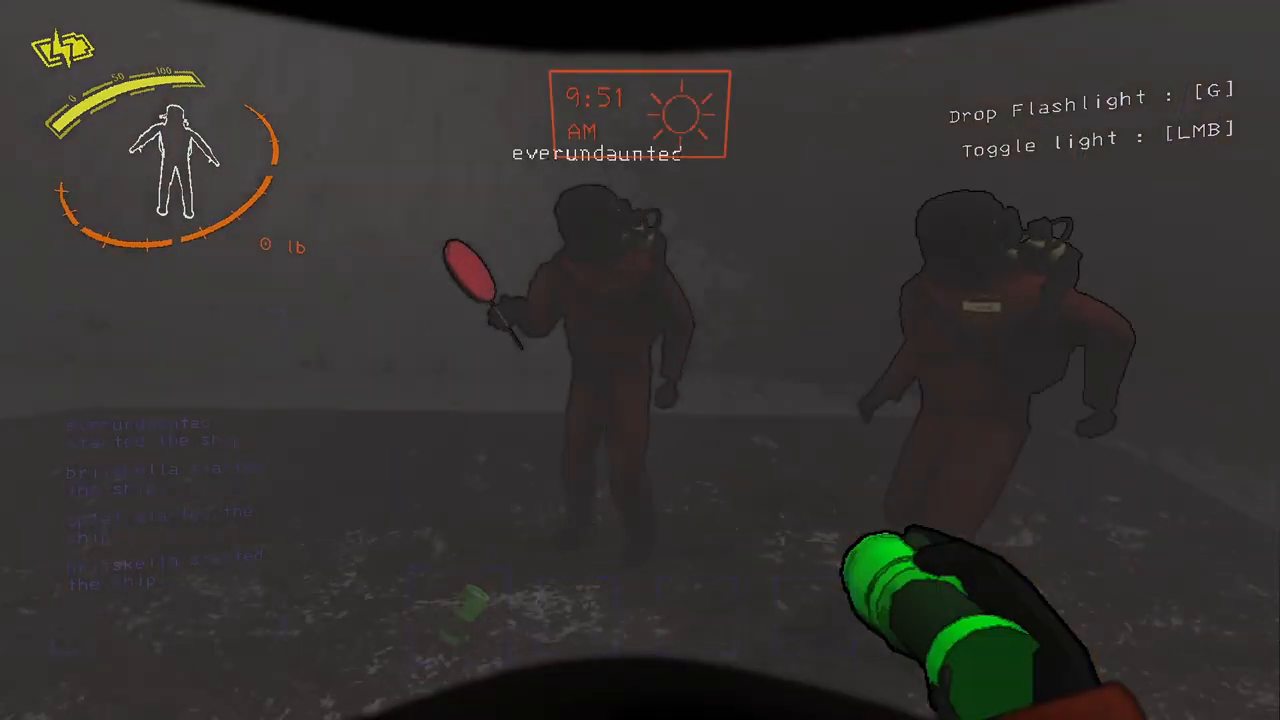
{"action": "mouse_move", "coordinate": [640, 360]}
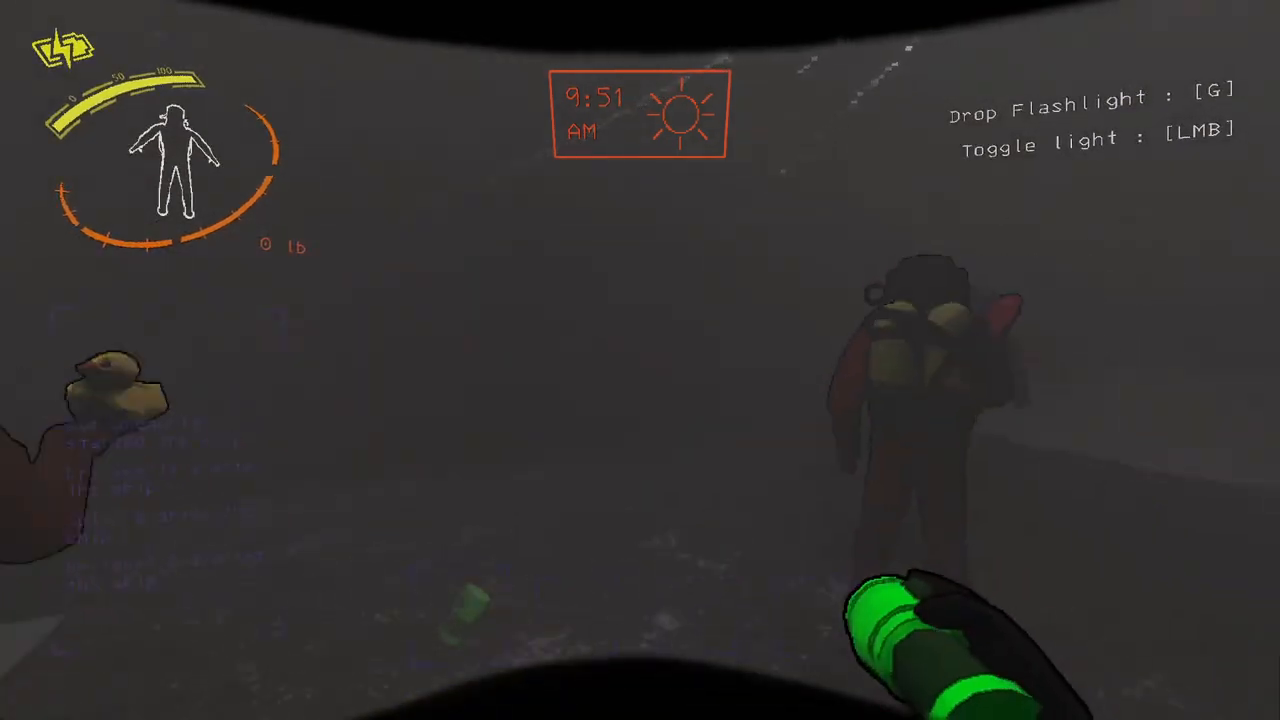